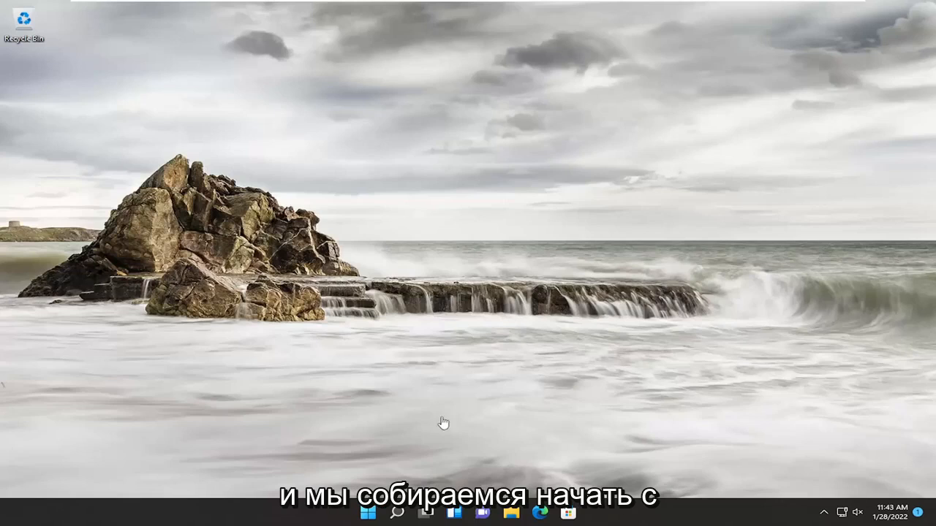
# - Search for cmd and run Command Prompt as administrator, approving the UAC prompt
pyautogui.click(394, 512)
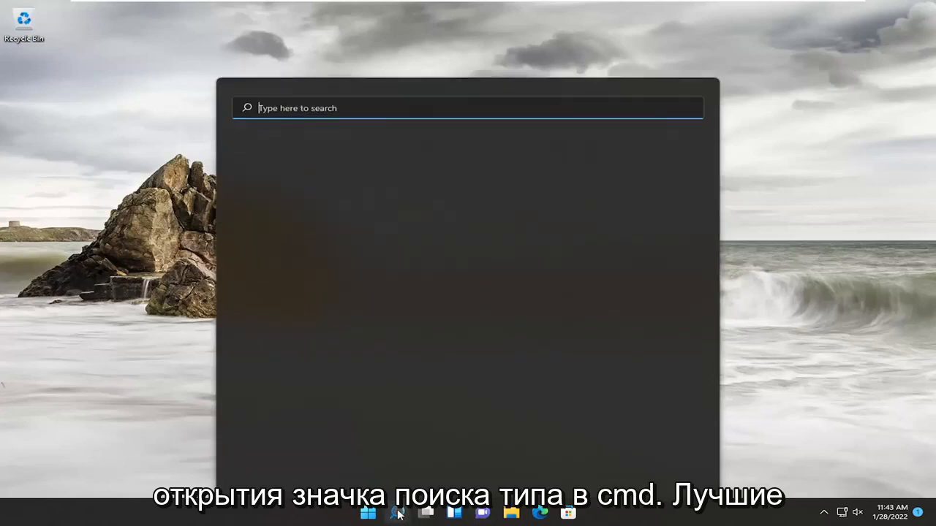
pyautogui.write('cmd')
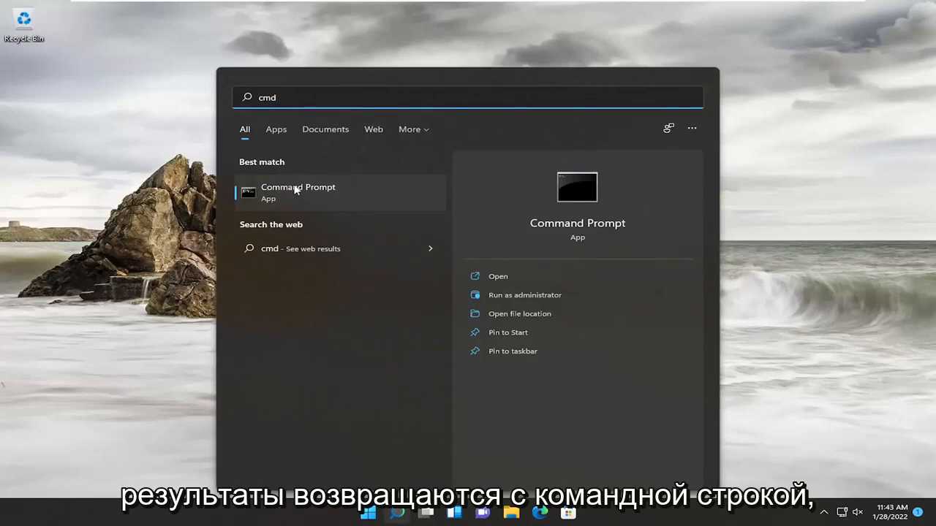
pyautogui.rightClick(297, 192)
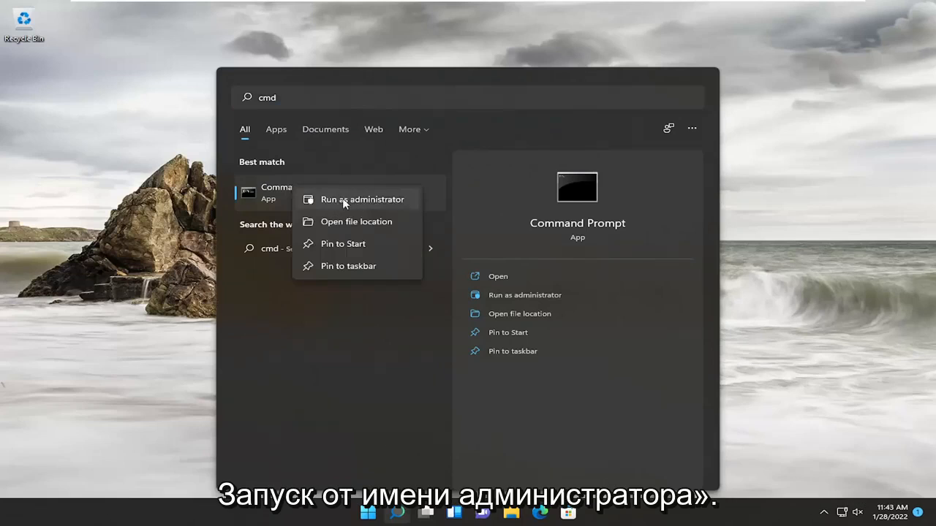
pyautogui.click(362, 199)
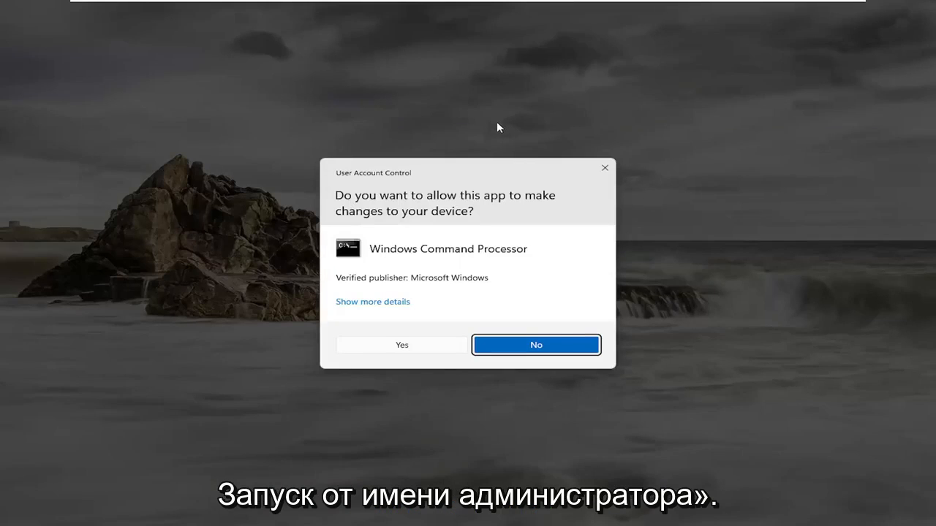
pyautogui.click(401, 344)
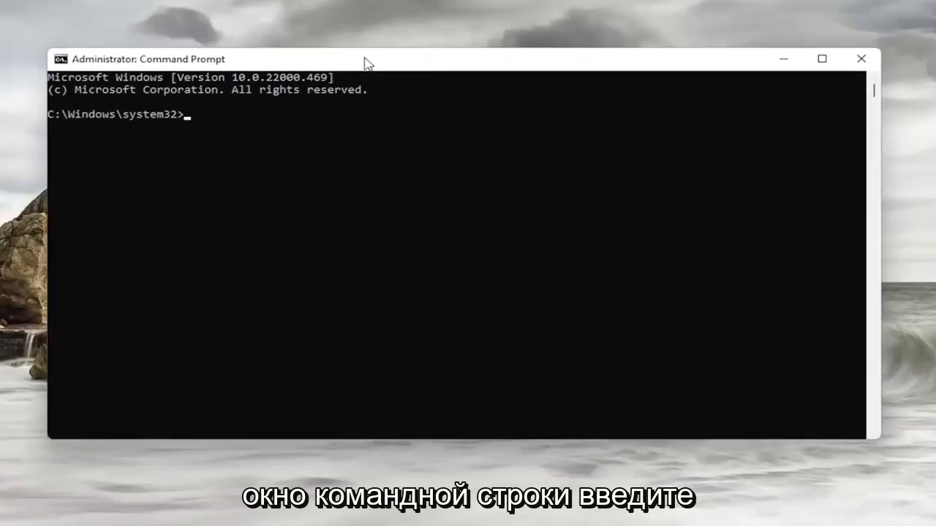
# - Run chkdsk /r, confirm with y to schedule it at next restart, then close the window
pyautogui.write('c')
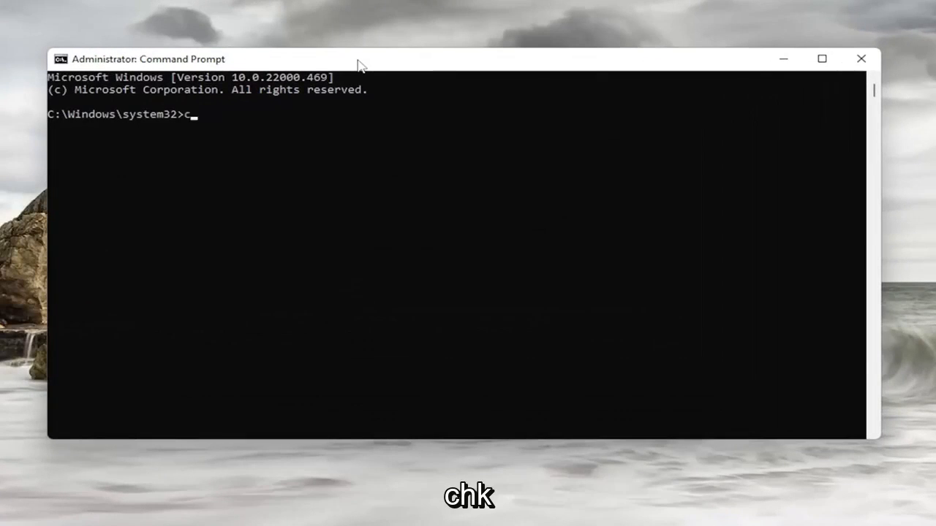
pyautogui.write('hkdsk /r')
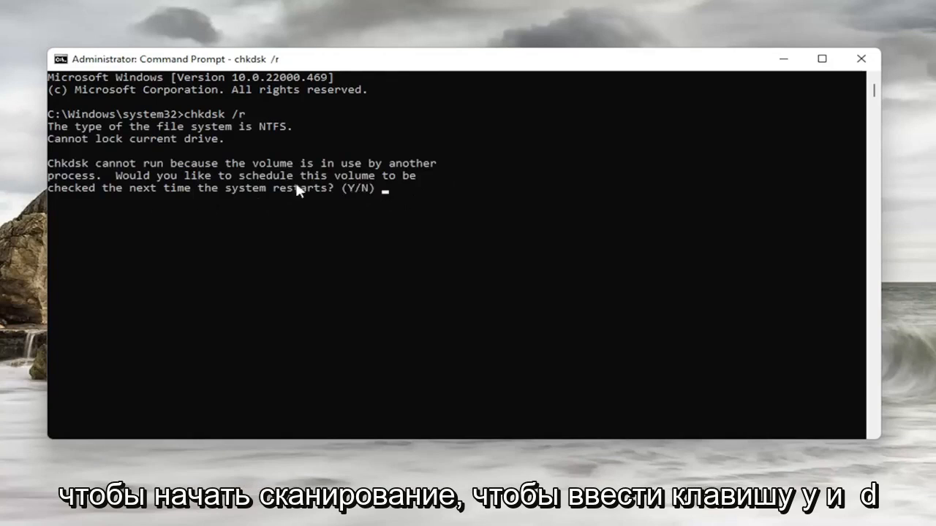
pyautogui.write('y')
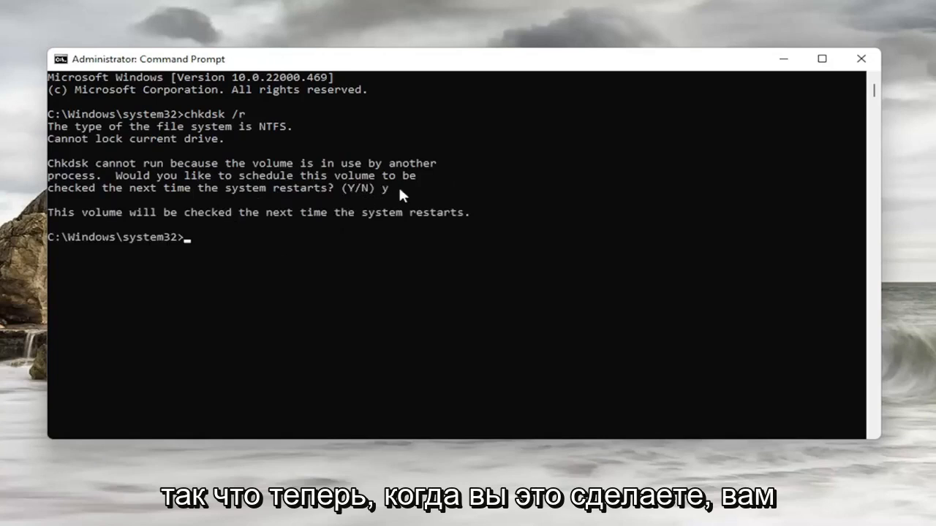
pyautogui.rightClick(368, 512)
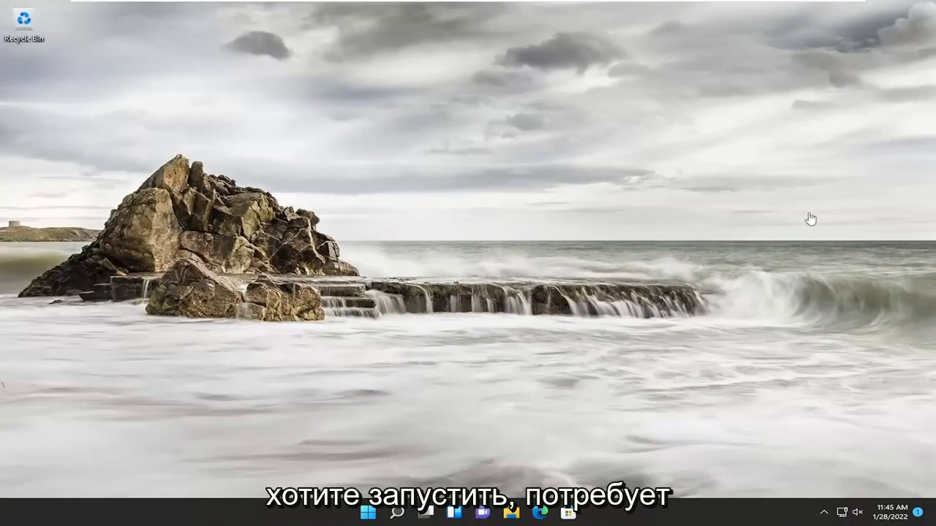
# - Search for cmd again and launch Command Prompt with Run as administrator
pyautogui.click(400, 512)
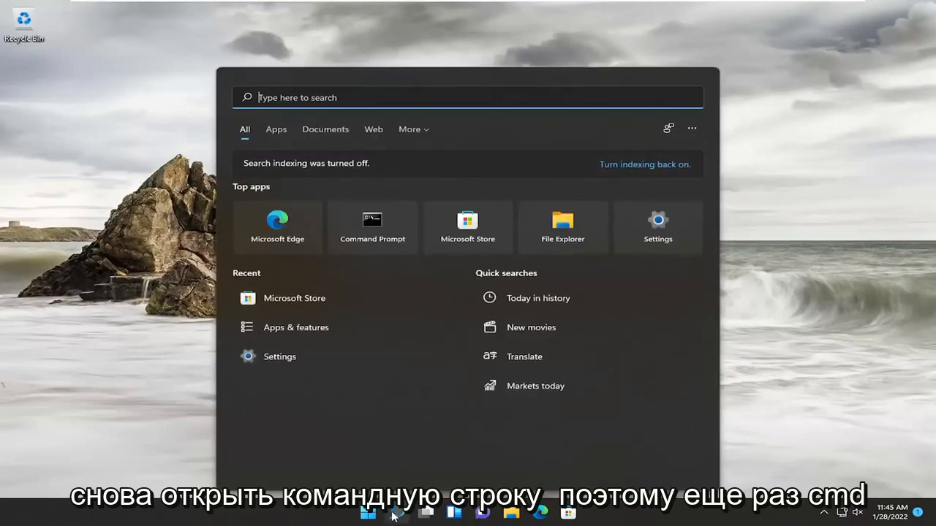
pyautogui.write('cmd')
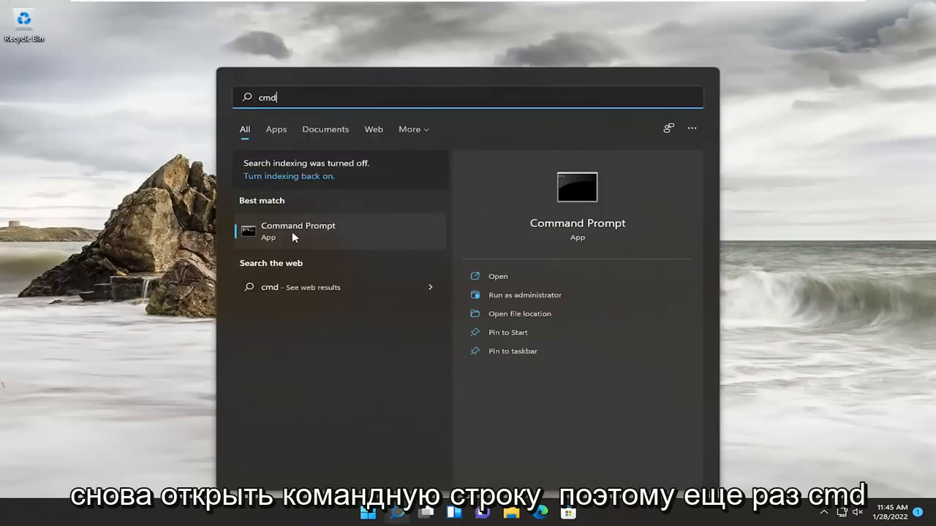
pyautogui.rightClick(298, 230)
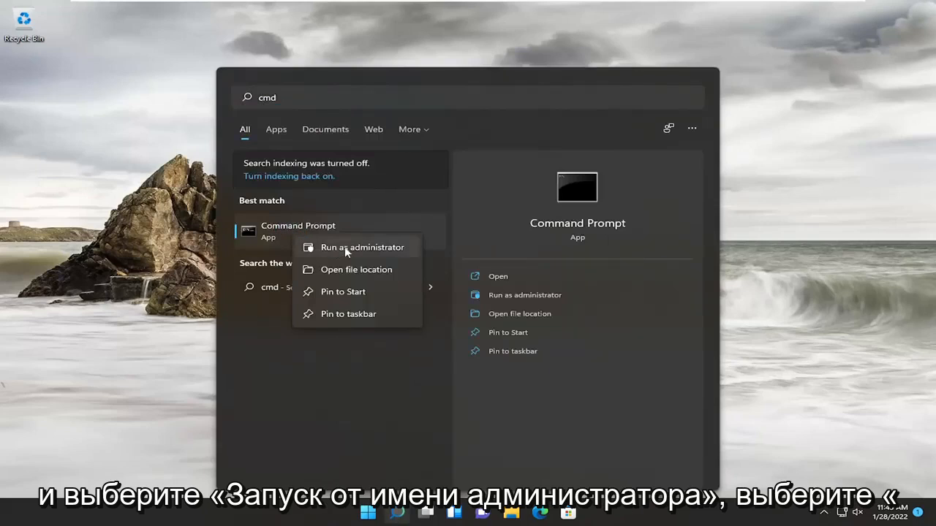
pyautogui.click(362, 247)
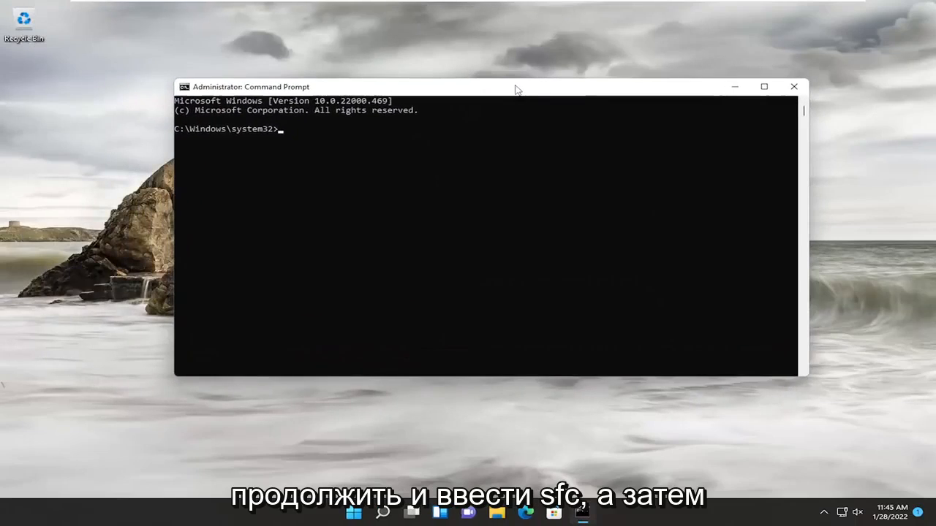
# - Run sfc /scannow to start the system file verification scan
pyautogui.write('sfc')
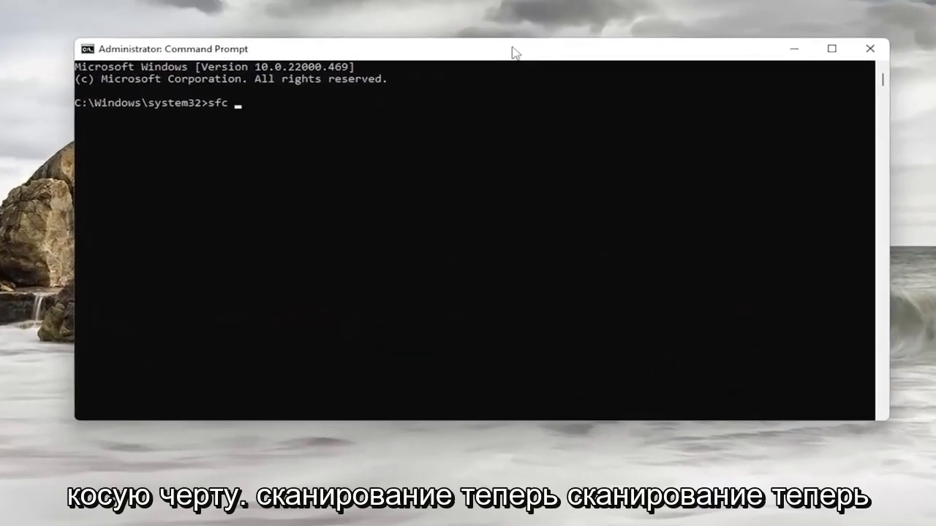
pyautogui.write('/scannow')
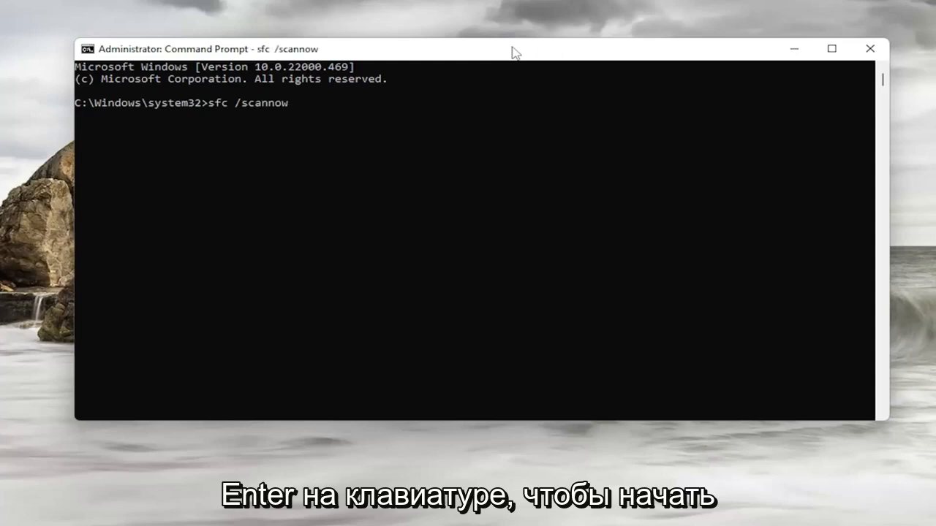
pyautogui.press('Return')
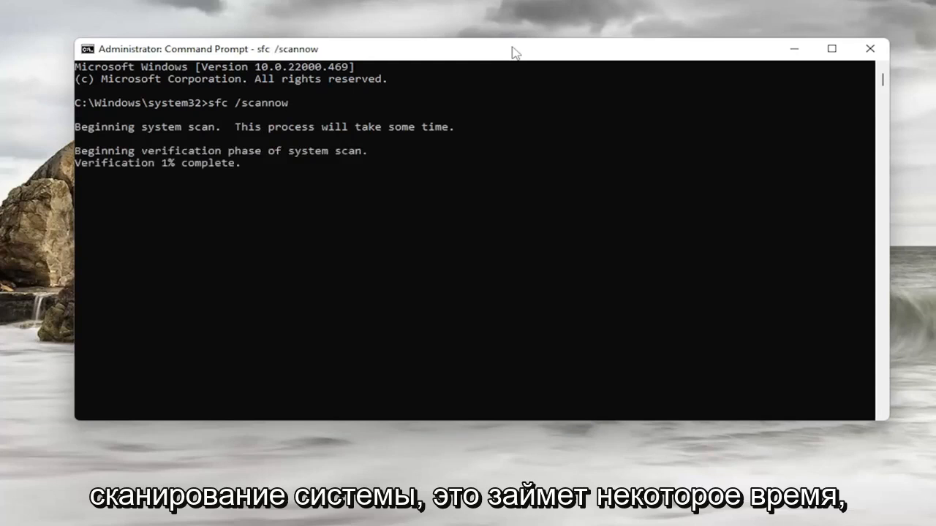